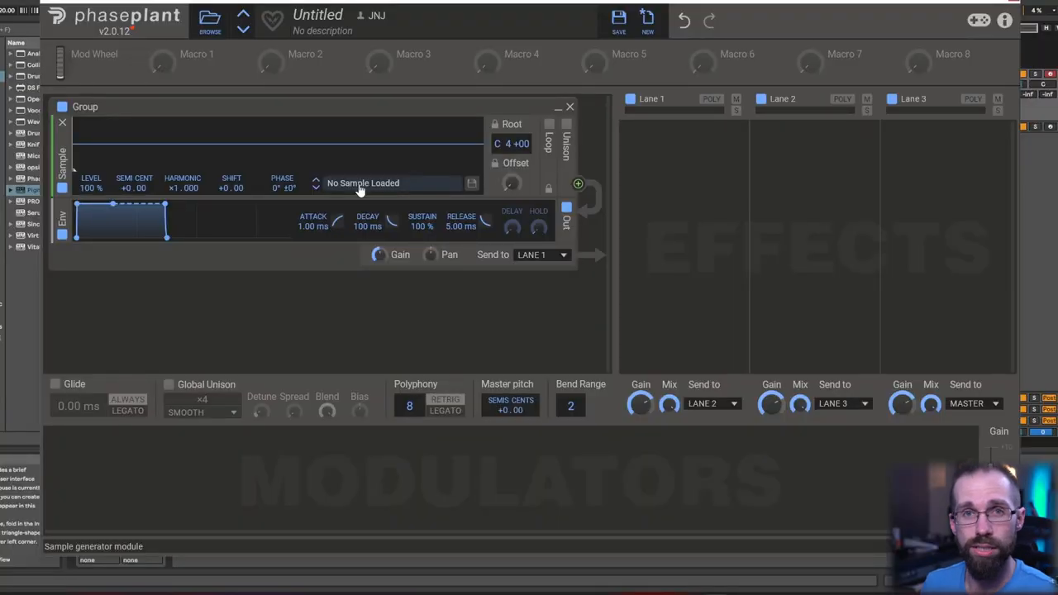
Step: Load the Marimba (C3) sample into the sampler and switch looping on
click(471, 182)
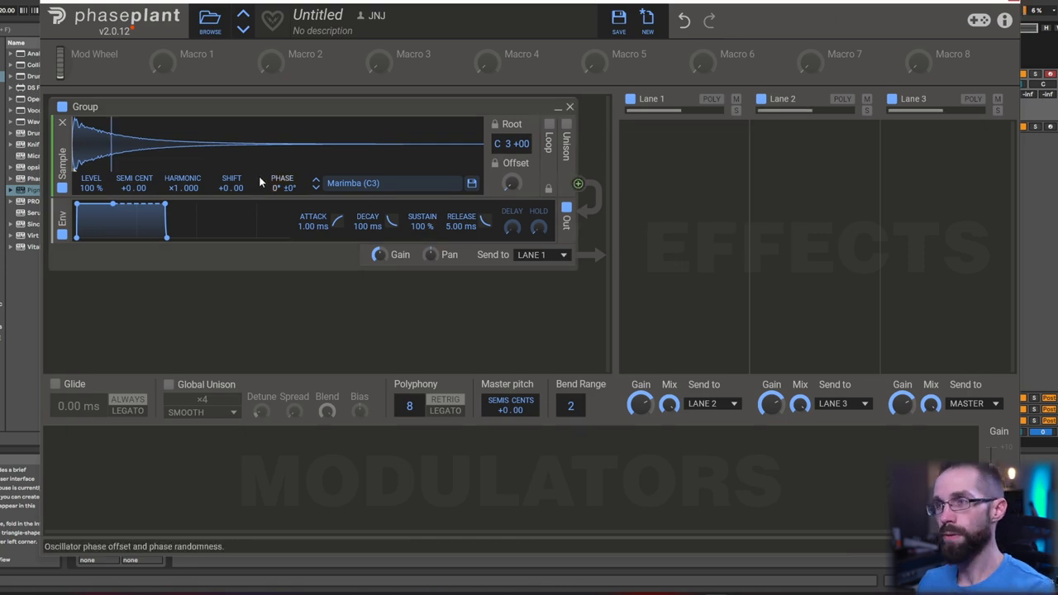
click(548, 128)
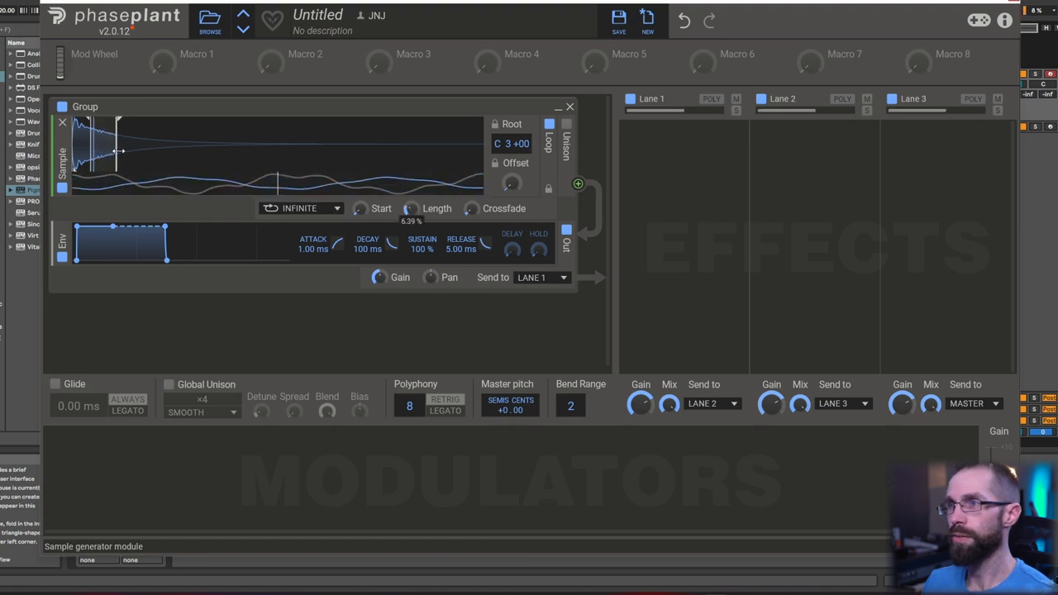
Step: Shorten the infinite loop to a tiny length near the sample's beginning
drag(119, 152, 182, 152)
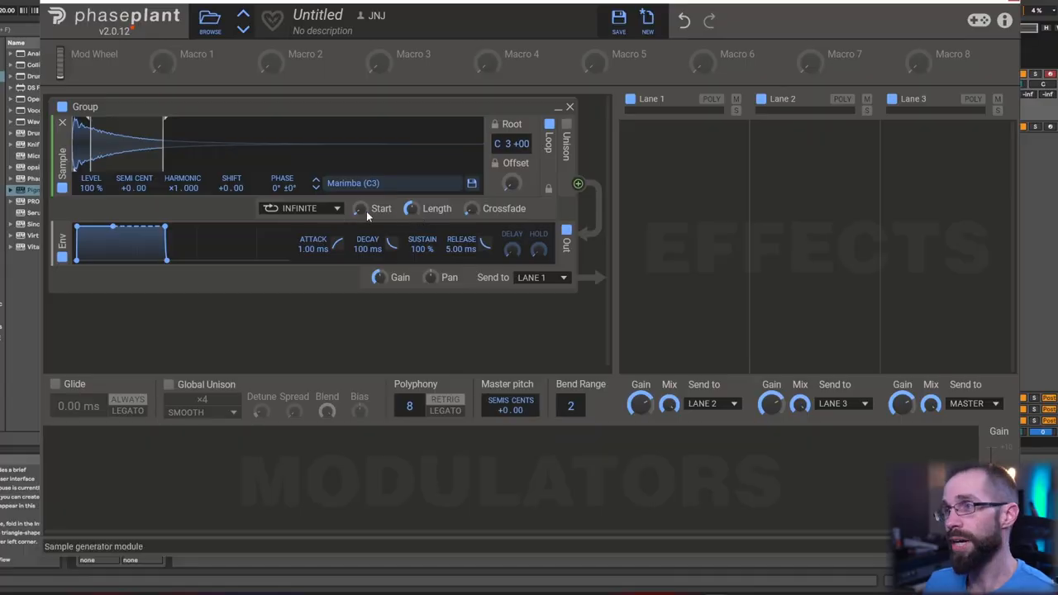
mouse_move(258, 223)
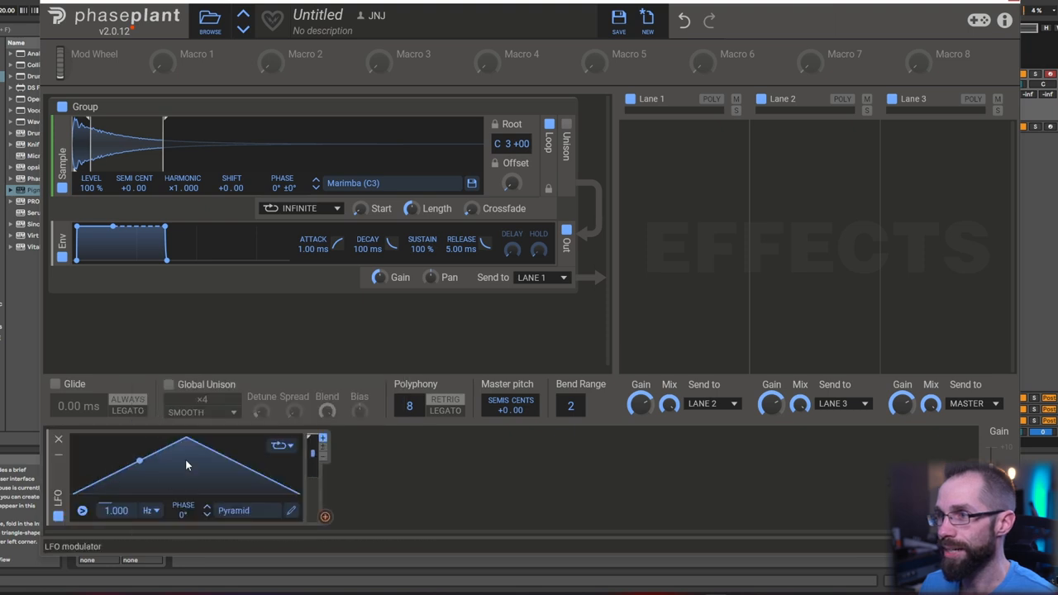
Step: Slow the first LFO to about 0.3 Hz and give the second LFO the Bitdux shape
drag(139, 459, 271, 481)
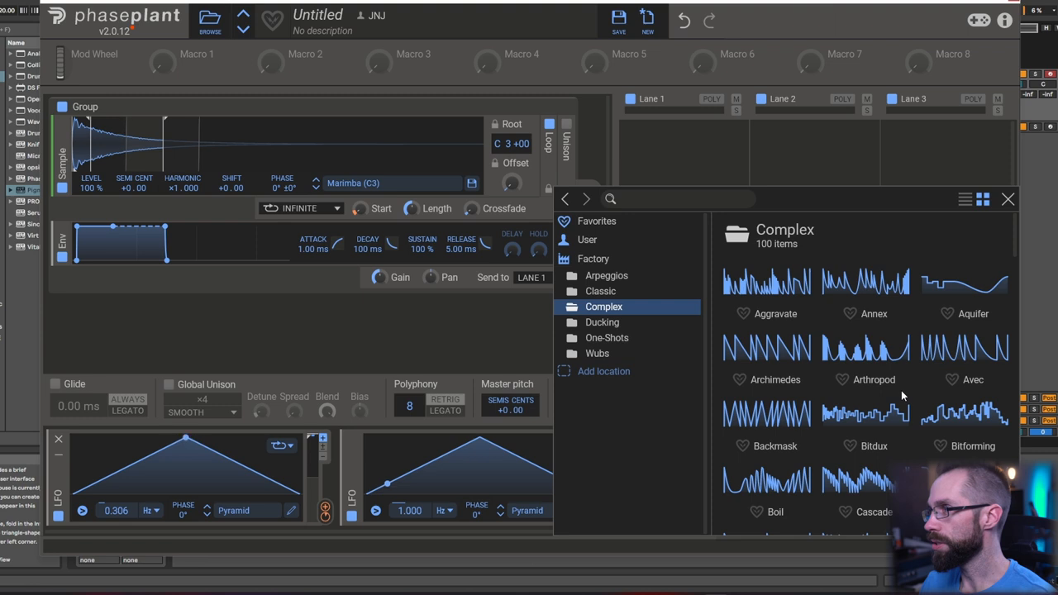
click(866, 422)
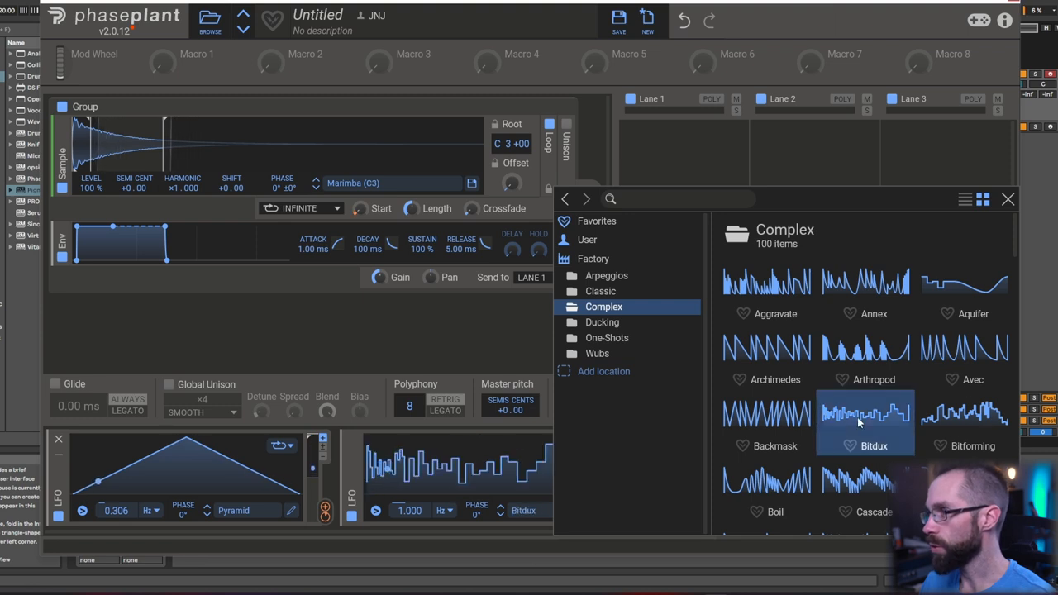